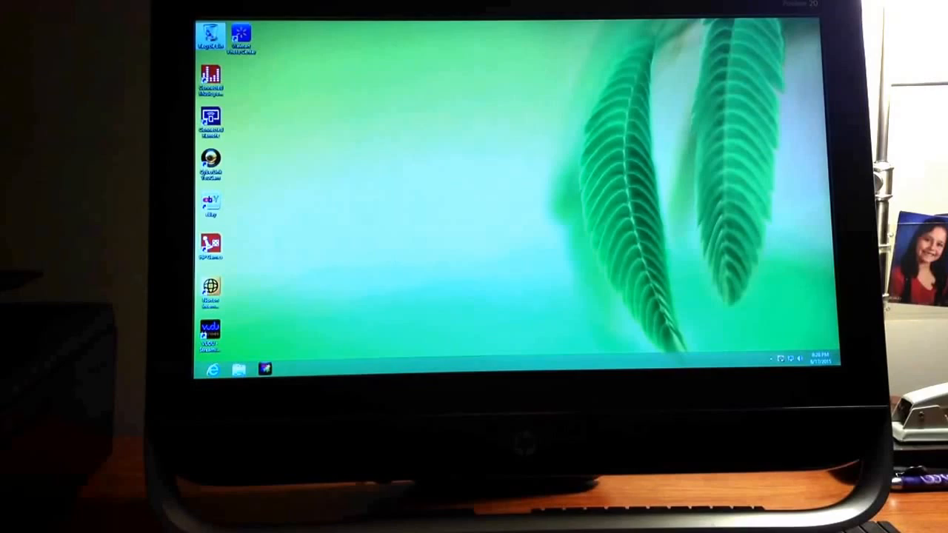
Launch Internet Explorer from the taskbar to reach the MSN home page.
left_click(211, 369)
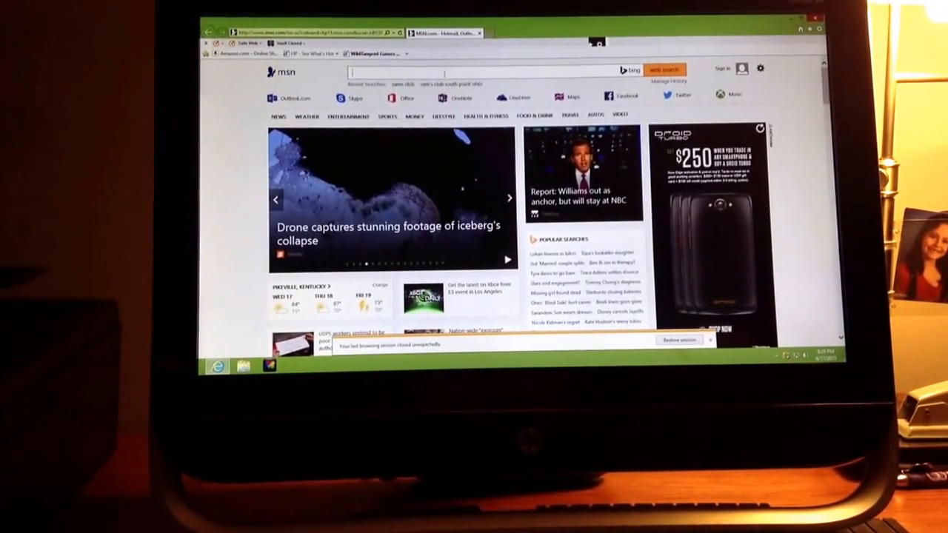
Search Bing for 'origin' from the MSN search box, revising the initial query.
left_click(422, 73)
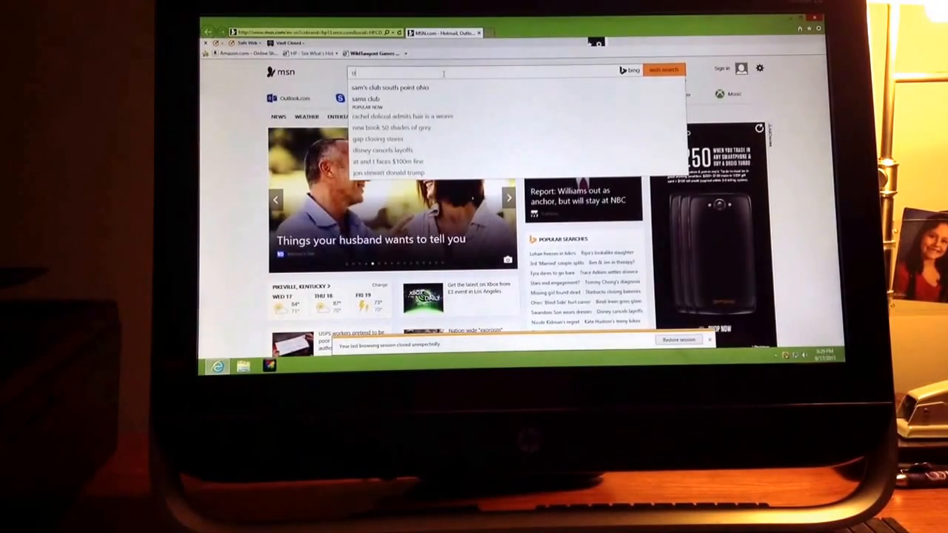
type("org")
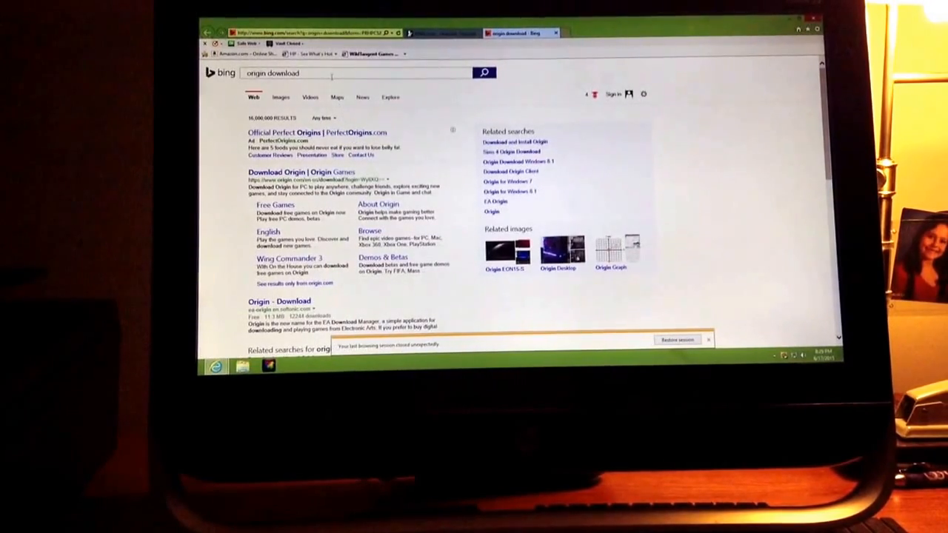
left_click(333, 72)
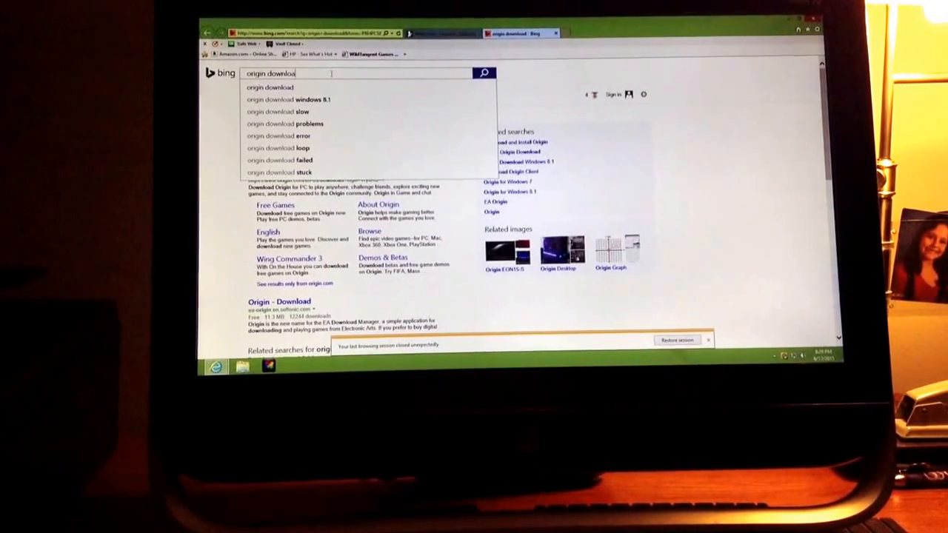
key("Backspace")
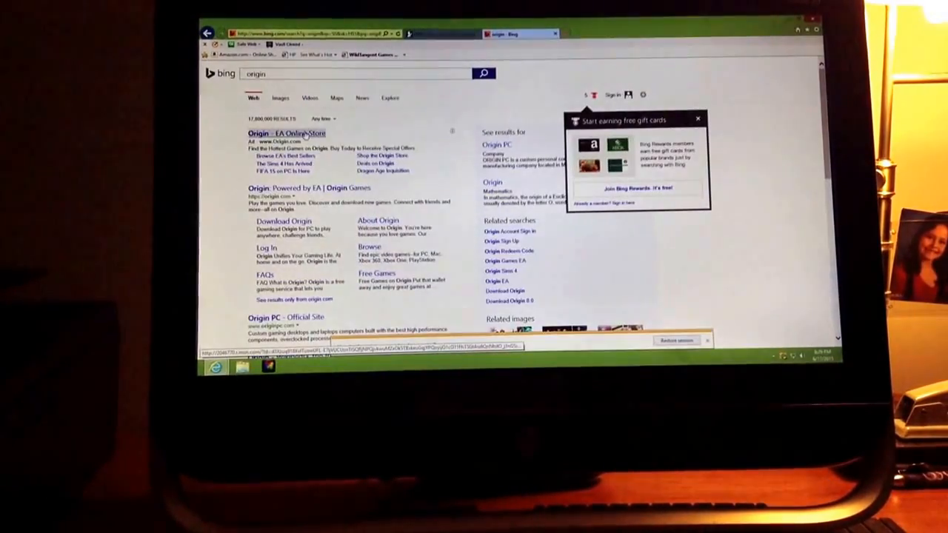
Open the 'Origin - EA Online Store' result and scroll through the store page.
left_click(286, 133)
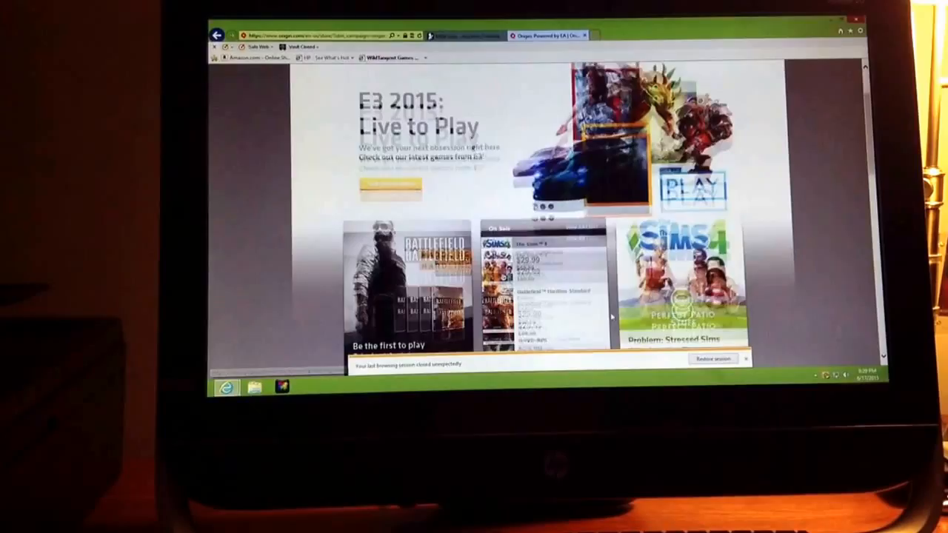
scroll("down", 3)
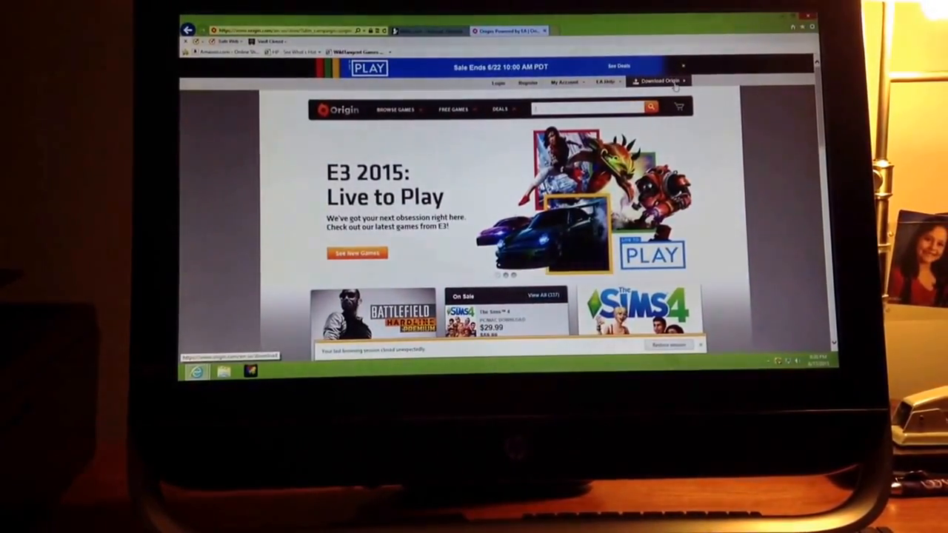
Download Origin for PC from the Download Origin page and run the setup file.
left_click(655, 81)
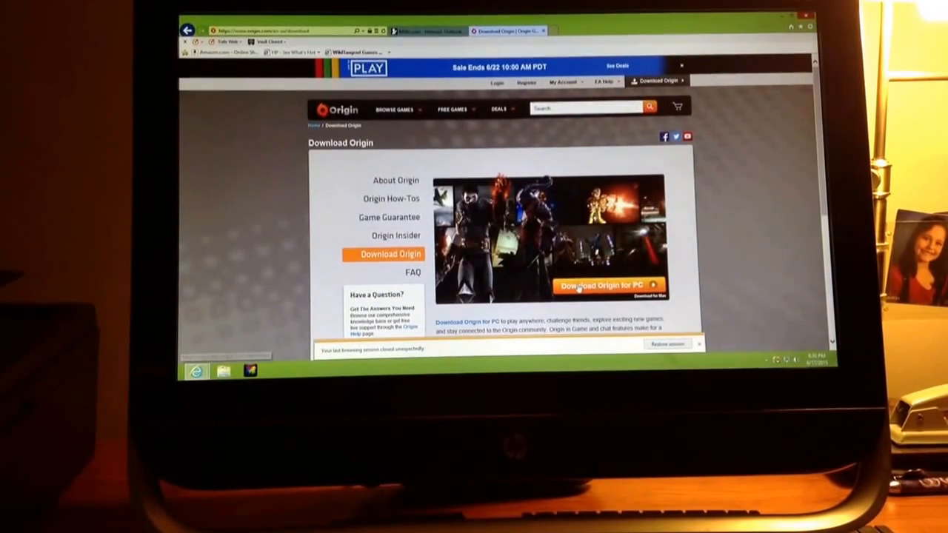
left_click(700, 344)
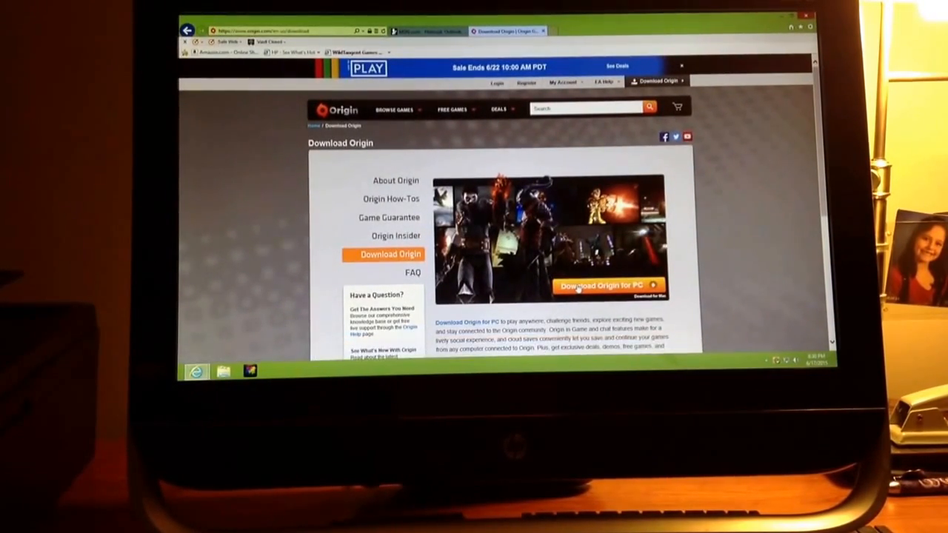
left_click(607, 286)
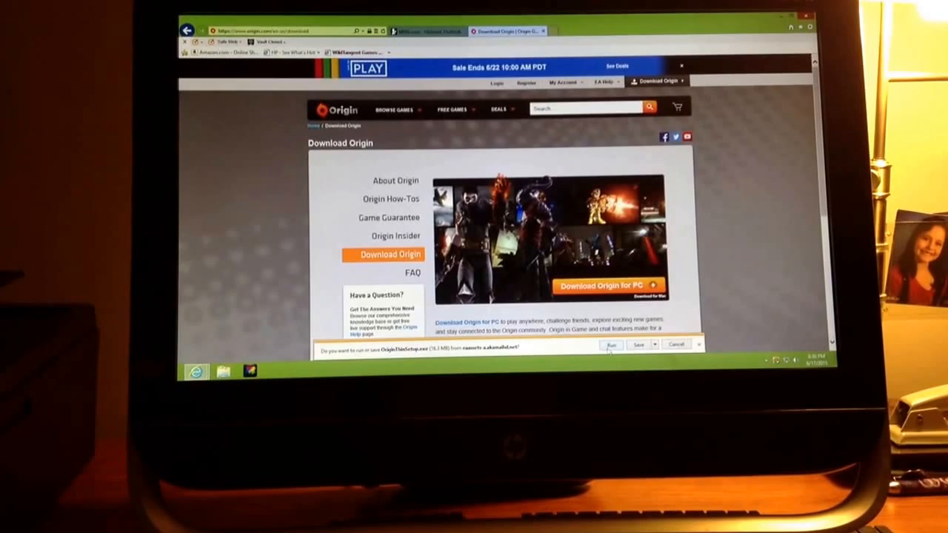
left_click(610, 343)
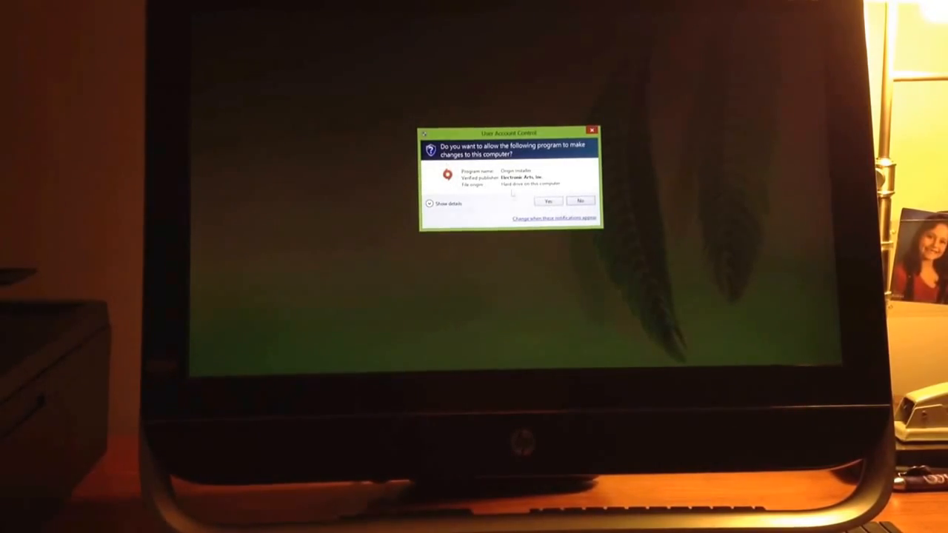
Approve the installer in User Account Control and install Origin with default settings.
left_click(548, 201)
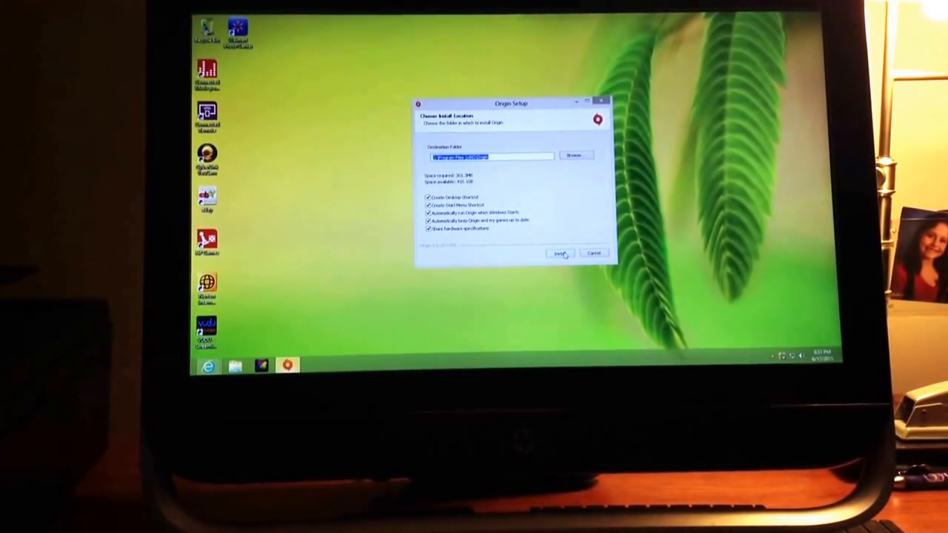
left_click(560, 253)
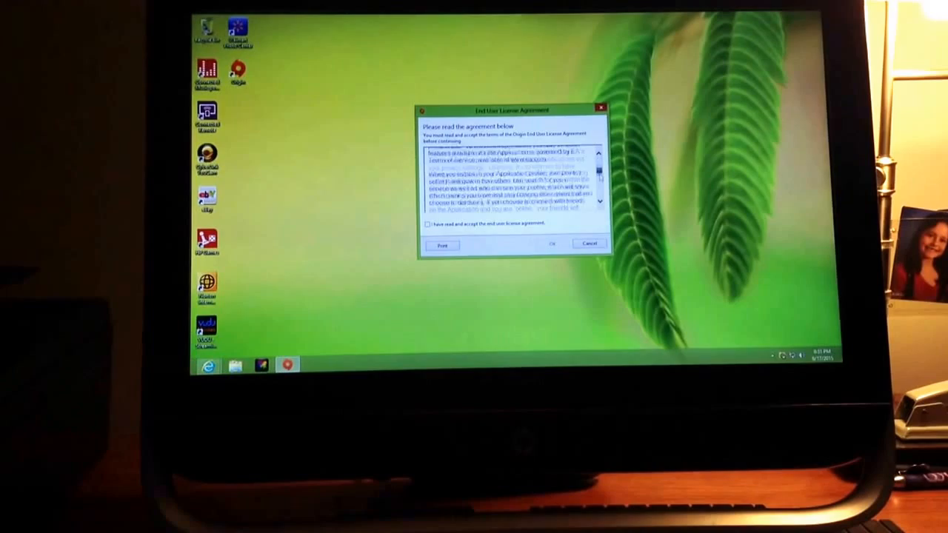
Scroll the EULA, tick the acceptance checkbox, and confirm with OK.
scroll("down", 3)
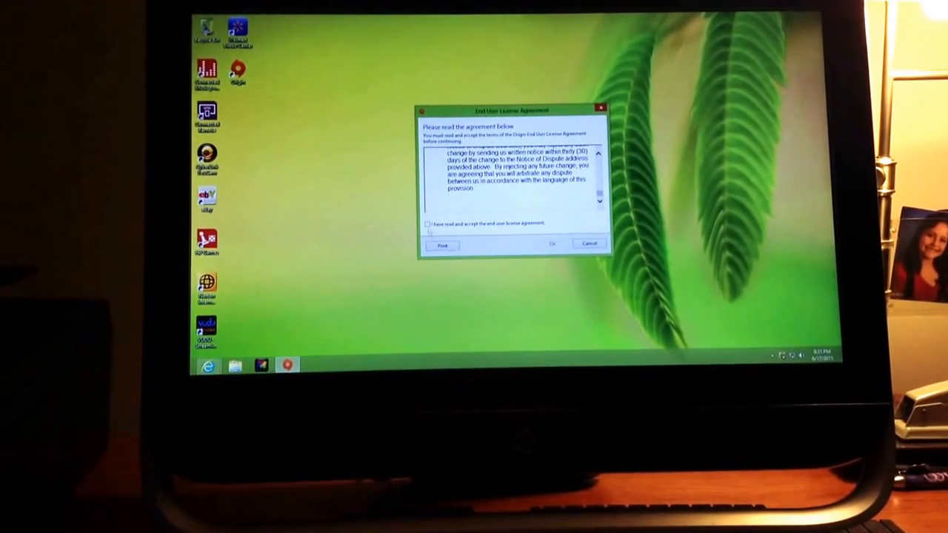
left_click(428, 224)
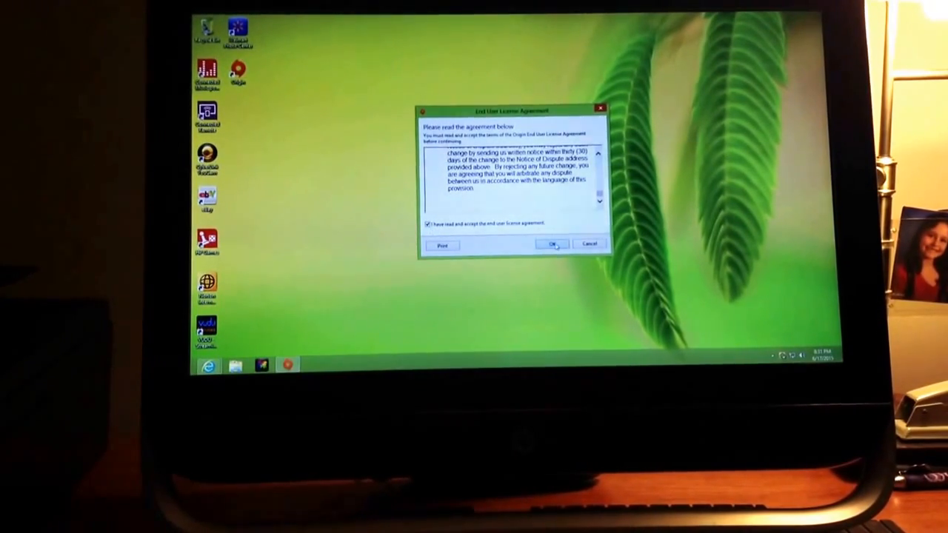
left_click(552, 245)
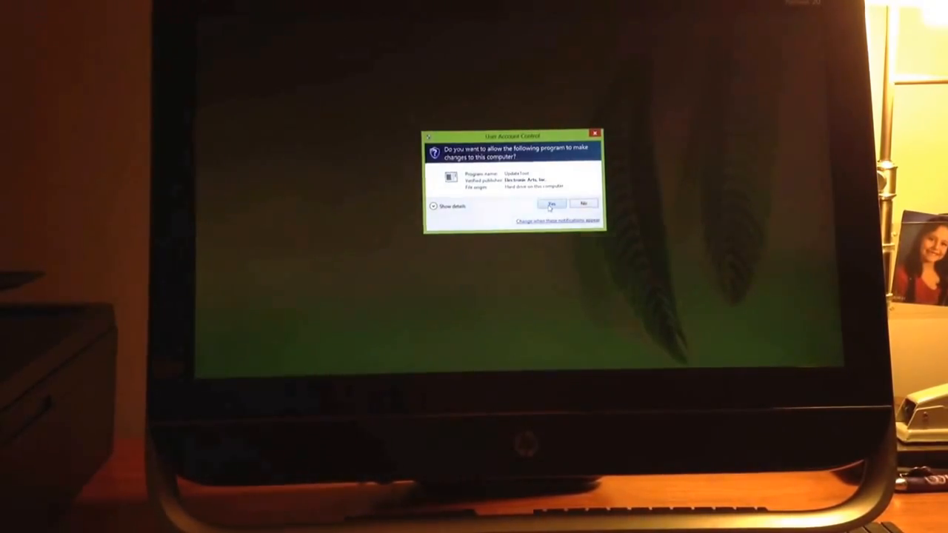
Allow the Electronic Arts Update Tool through User Account Control.
left_click(551, 203)
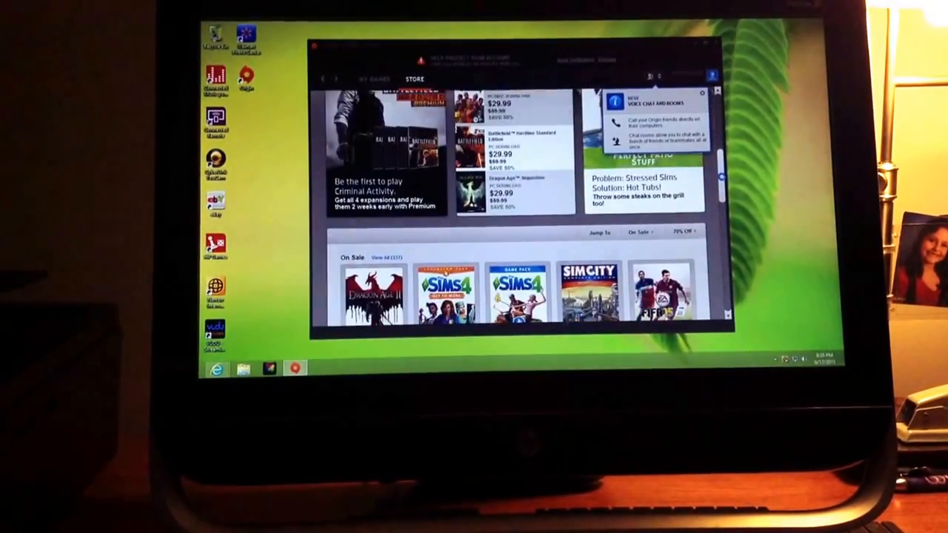
Scroll down the Origin Store page to browse sale games.
scroll("down", 3)
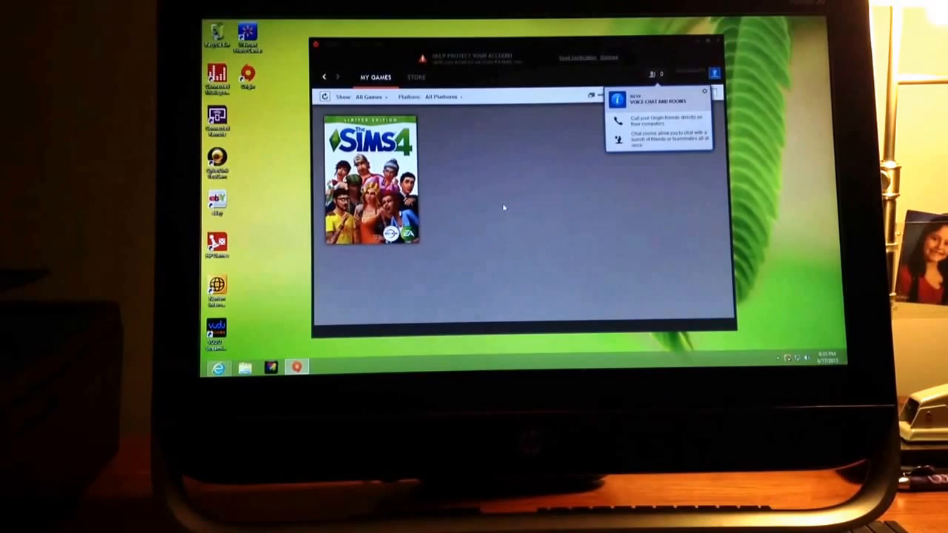
Dismiss the voice chat tip and choose Download on The Sims 4 Limited Edition tile.
left_click(370, 186)
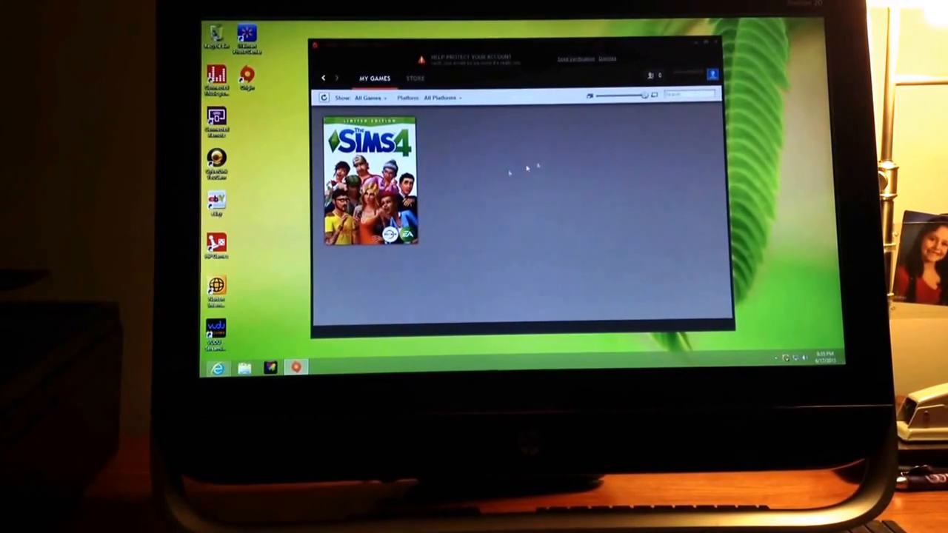
left_click(371, 181)
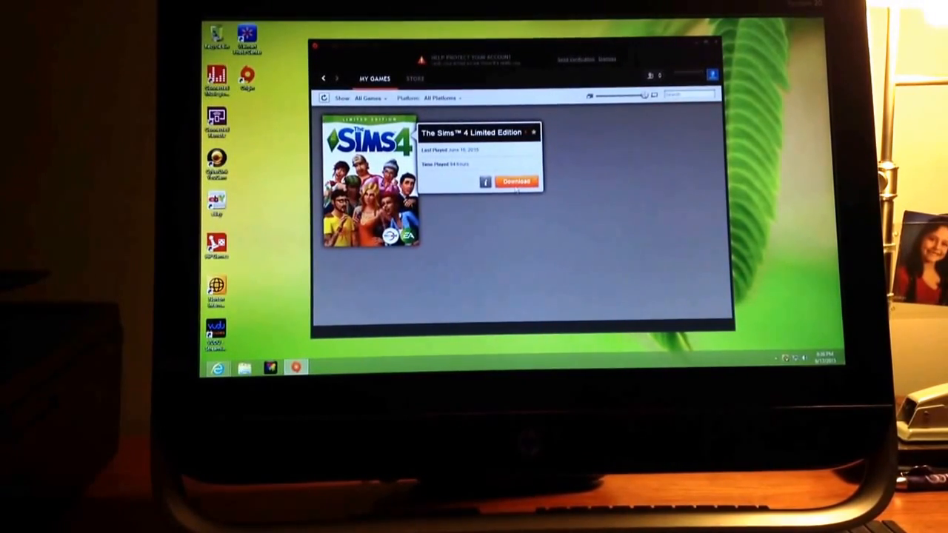
left_click(517, 182)
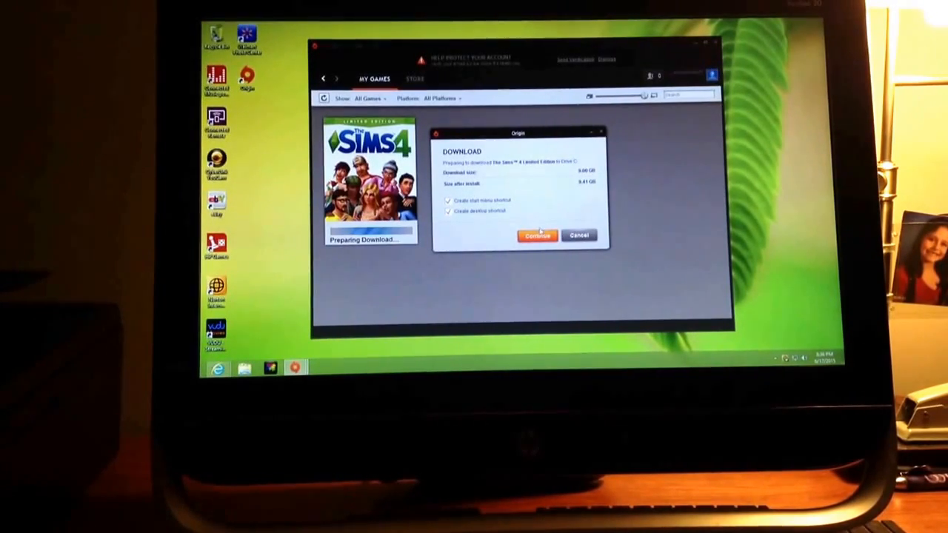
Confirm download options and accept The Sims 4 license agreements to begin downloading.
left_click(537, 235)
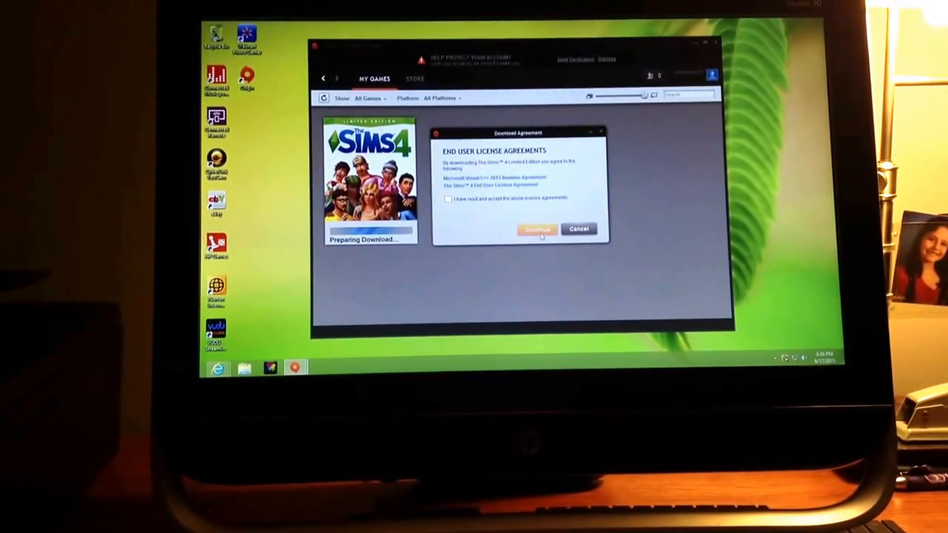
left_click(449, 198)
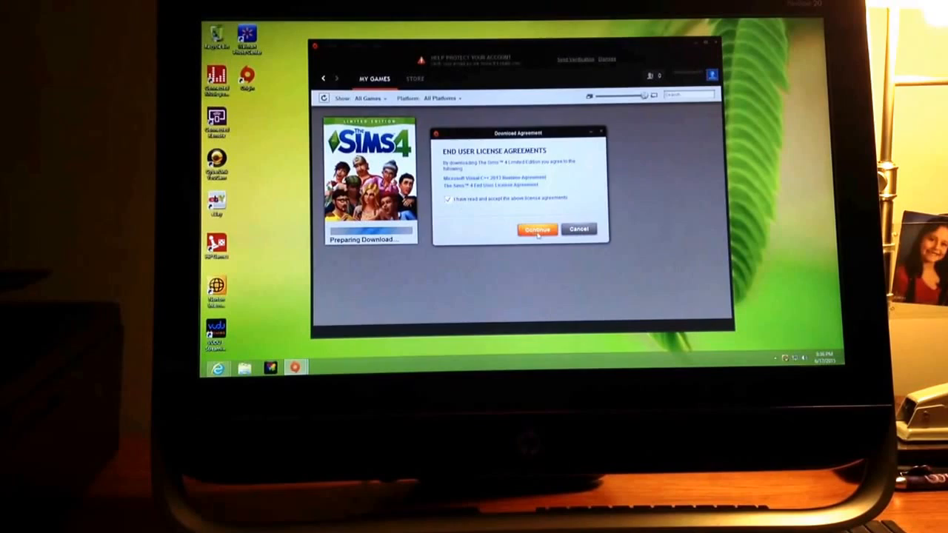
left_click(537, 229)
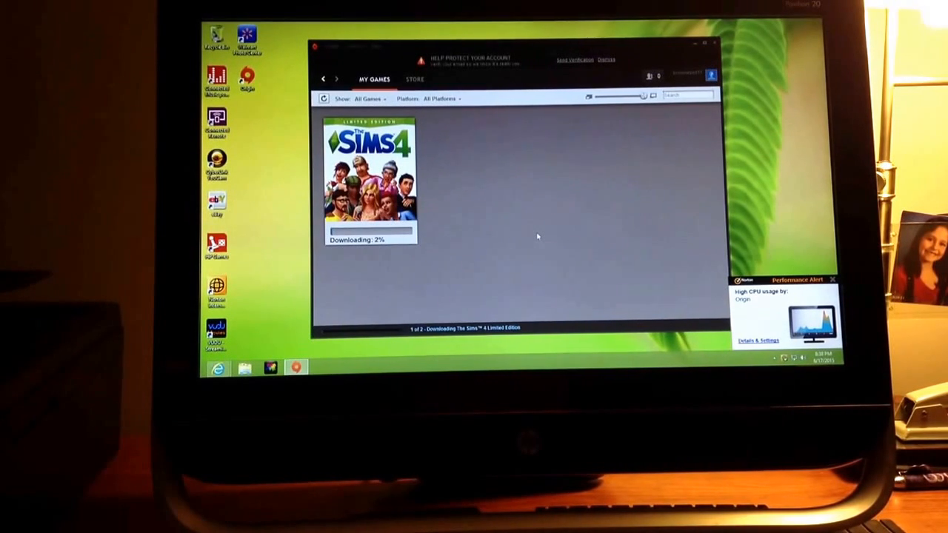
Dismiss the Norton high CPU usage alert while The Sims 4 download continues at 2%.
left_click(832, 280)
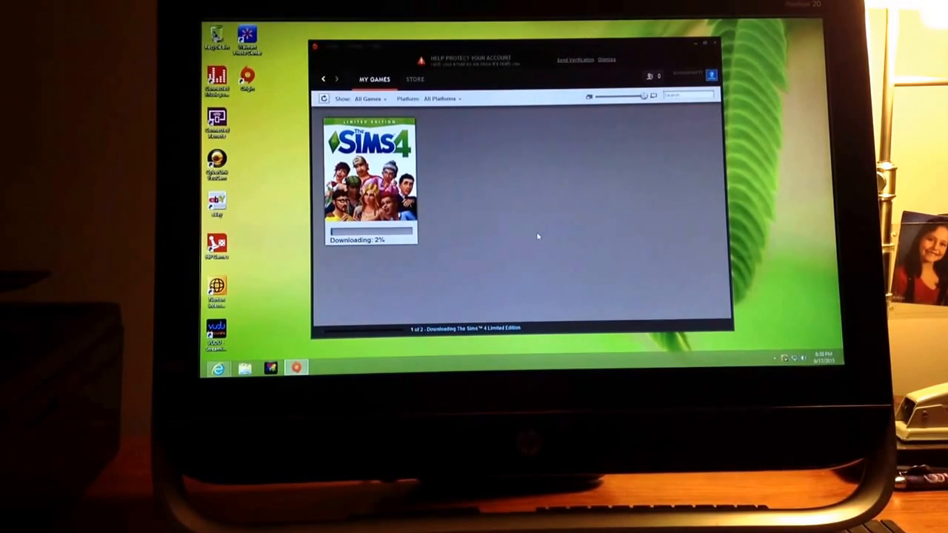